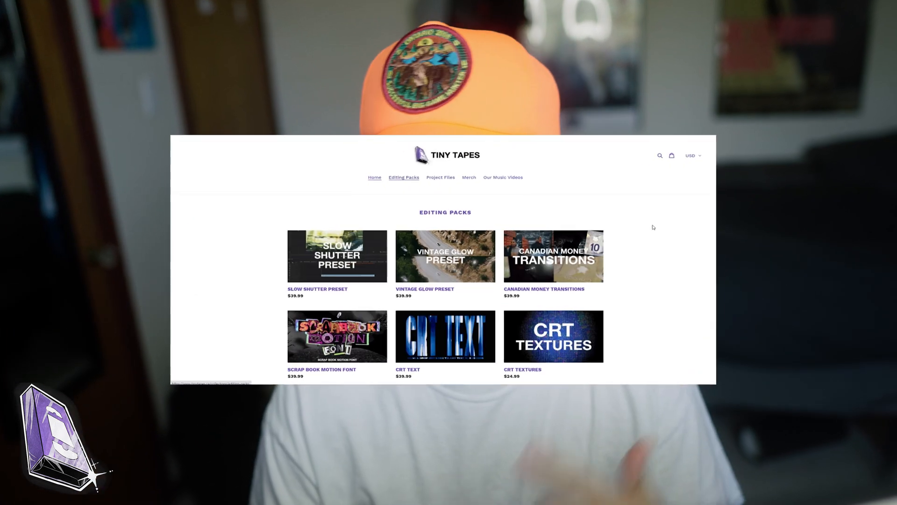
# - Open an editing pack's product page, then the CRT TEXT product from related products
pyautogui.click(337, 256)
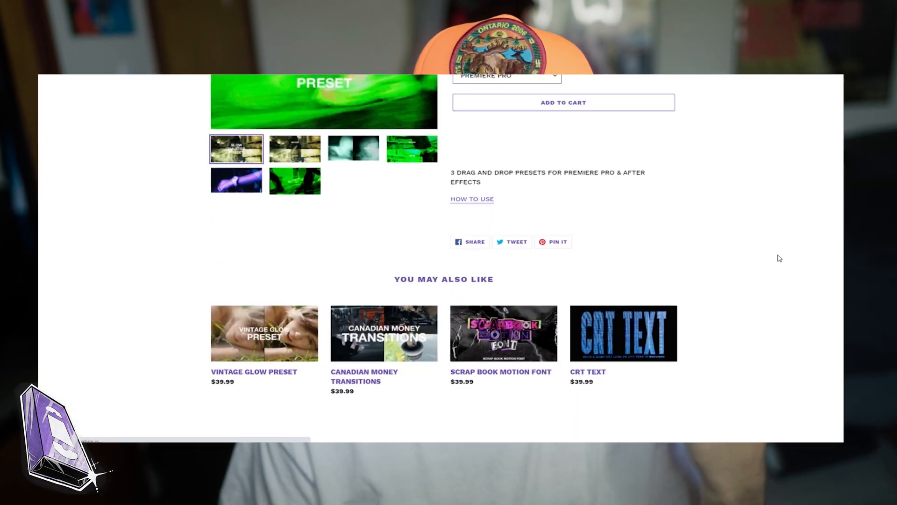
pyautogui.click(622, 333)
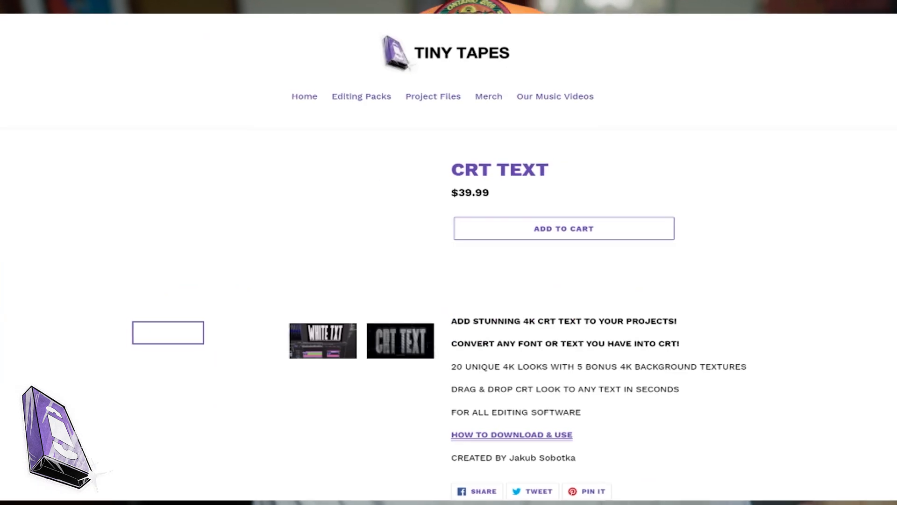
pyautogui.click(588, 494)
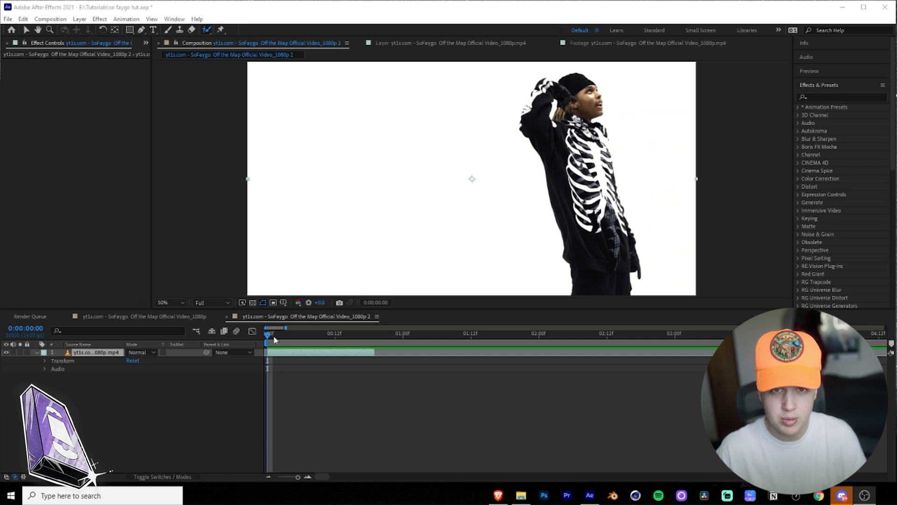
# - Open the music-video clip layer in its own Layer viewer and switch to Roto Brush painting
pyautogui.click(335, 333)
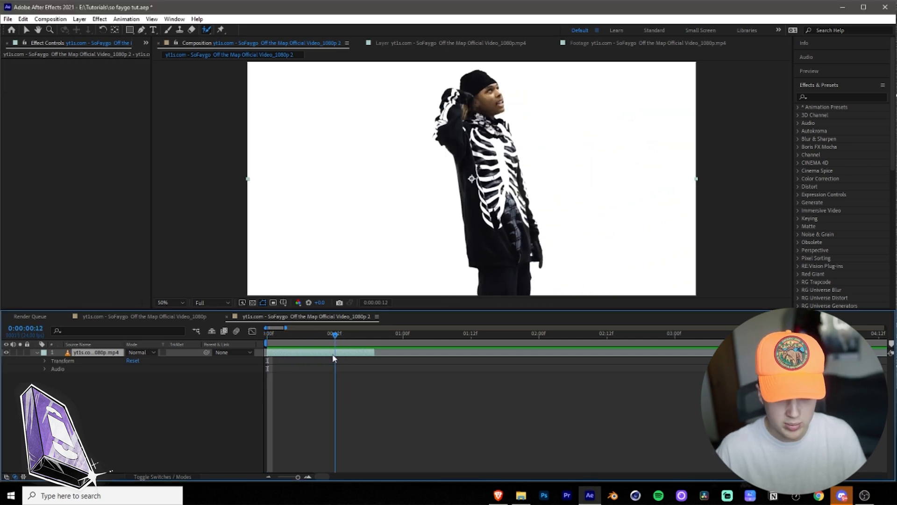
pyautogui.click(265, 333)
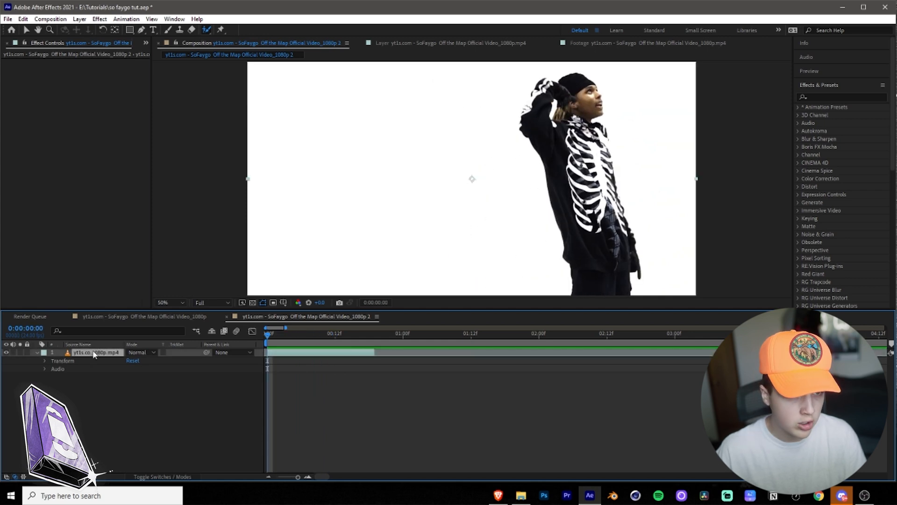
pyautogui.click(452, 43)
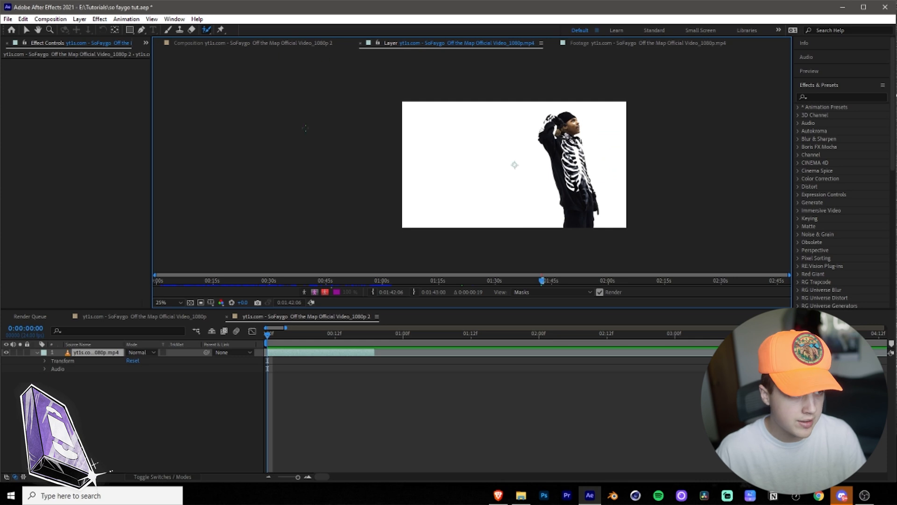
pyautogui.click(160, 303)
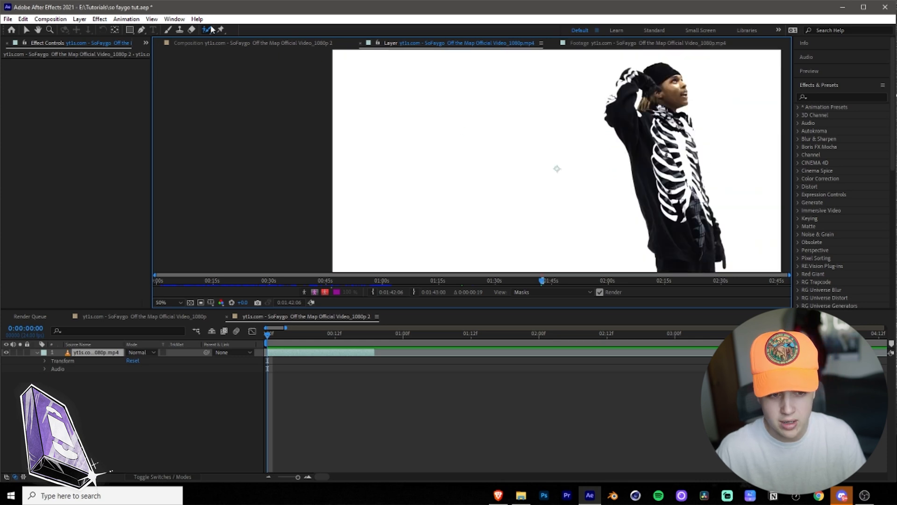
pyautogui.moveTo(542, 296)
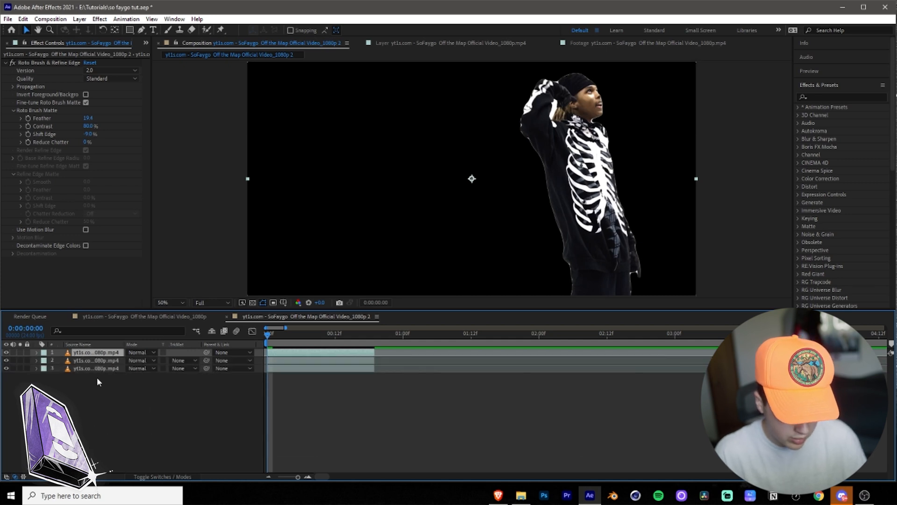
# - Select the middle clip layer and search Effects & Presets for 'opti'
pyautogui.click(94, 368)
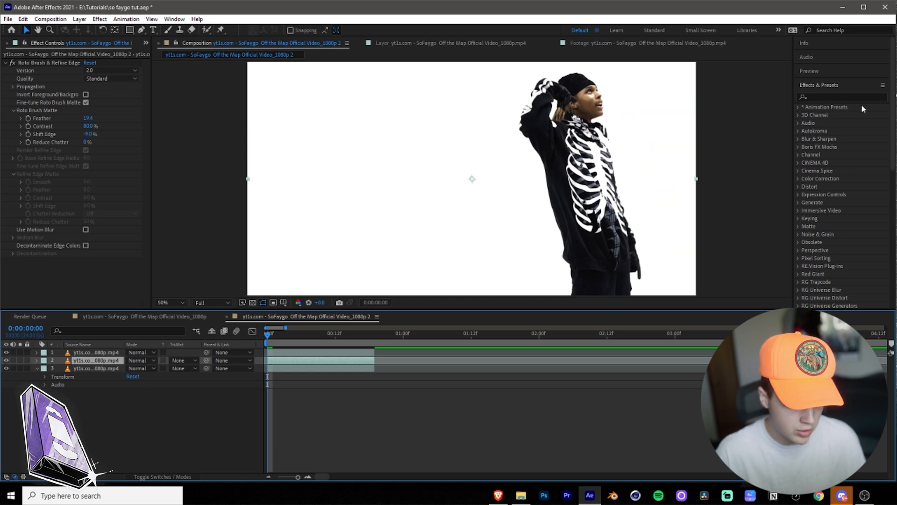
pyautogui.click(841, 97)
pyautogui.write('ocp')
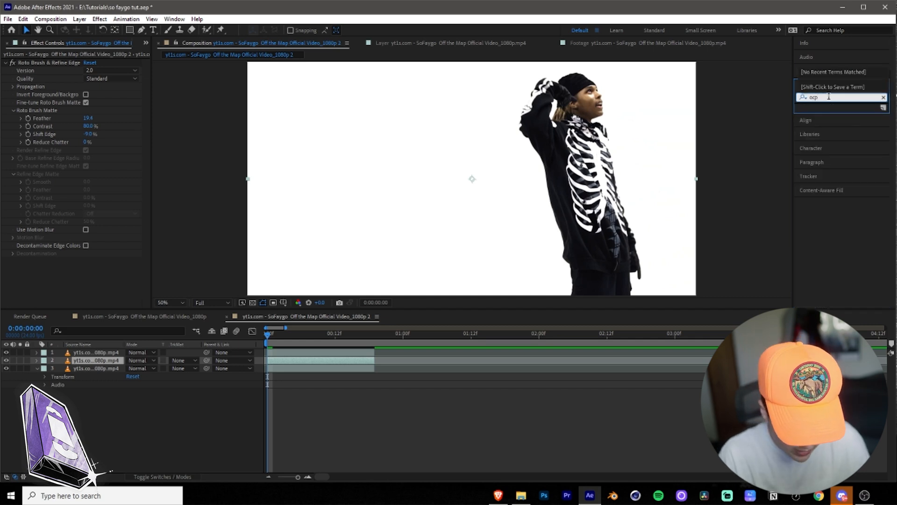
pyautogui.write('opti')
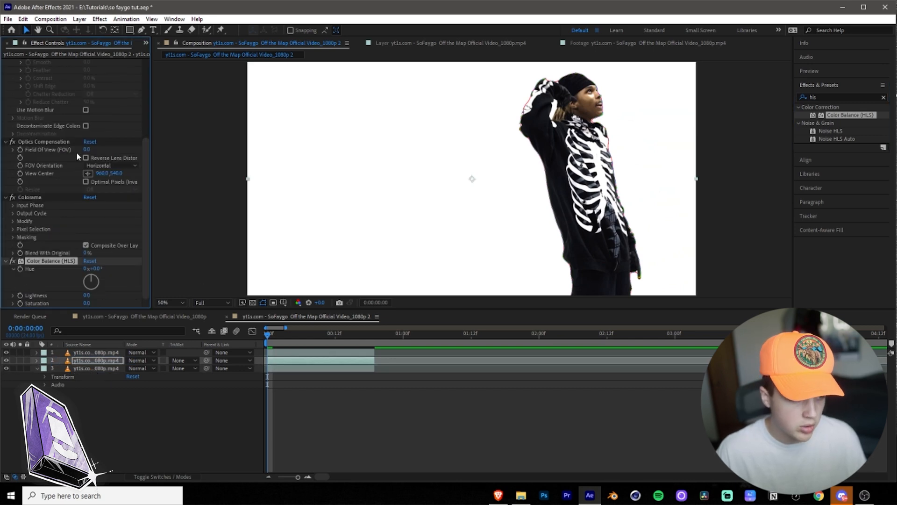
pyautogui.moveTo(152, 163)
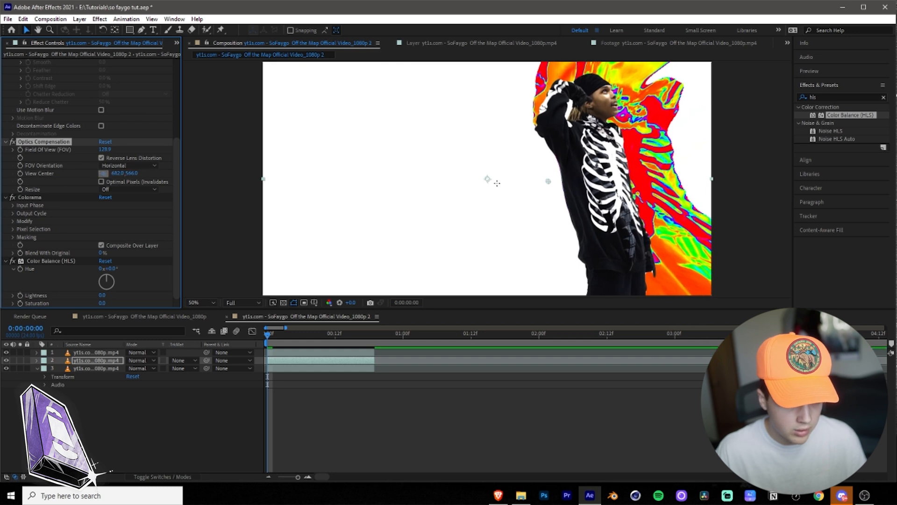
# - Reposition the Optics Compensation View Center and expand Colorama's Modify settings
pyautogui.click(124, 173)
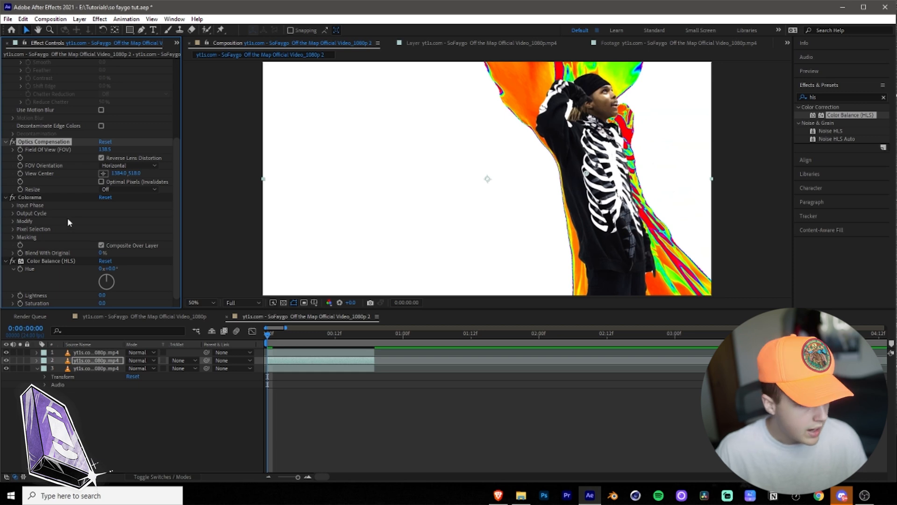
pyautogui.click(13, 221)
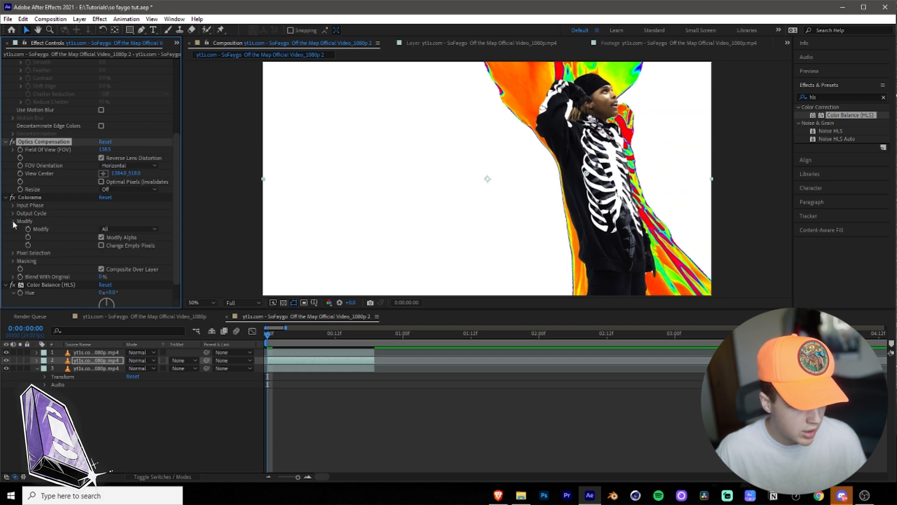
# - Set Colorama's Output Cycle Cycle Repetitions to 8.60 for banded rainbow stripes
pyautogui.click(12, 213)
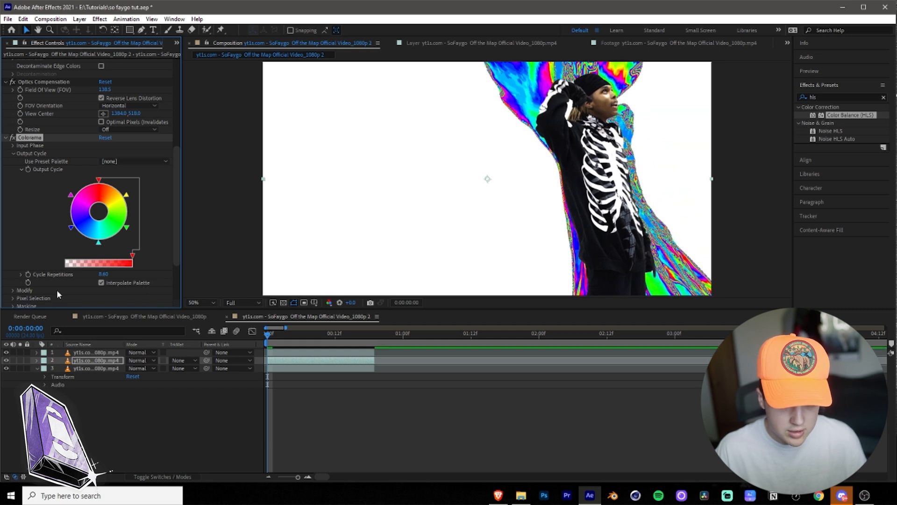
pyautogui.scroll(-3)
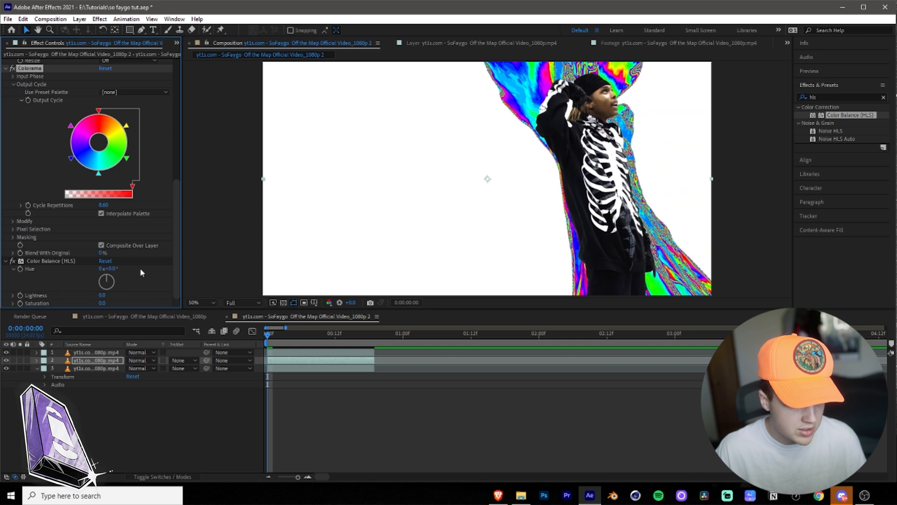
pyautogui.click(269, 333)
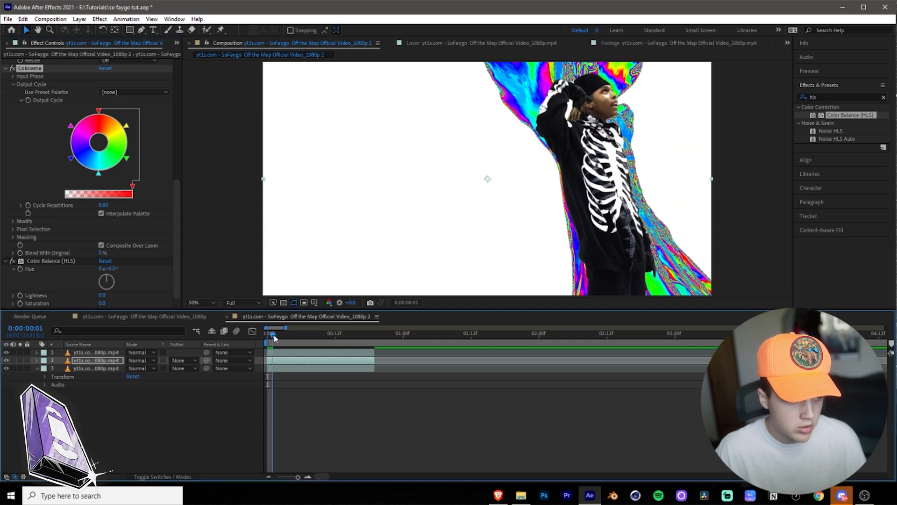
# - Move the timeline to frame 19, the clip's last frame
pyautogui.click(264, 332)
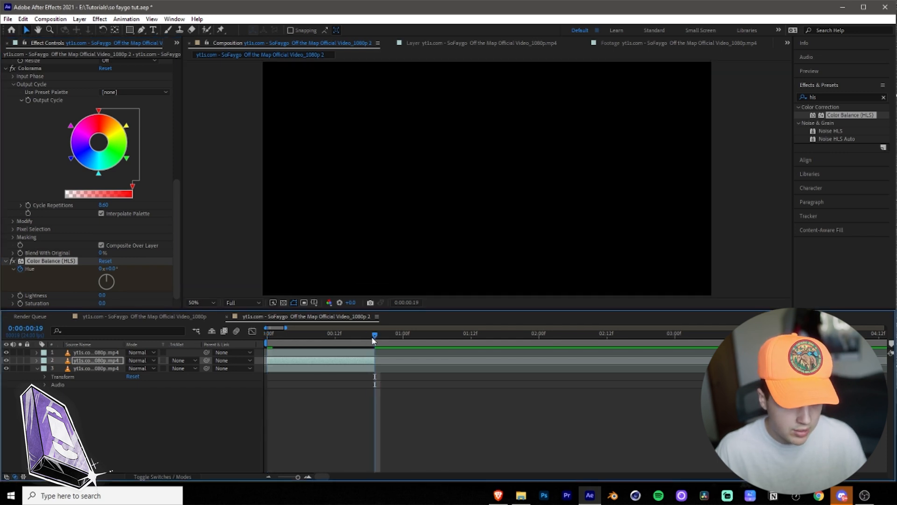
pyautogui.moveTo(117, 346)
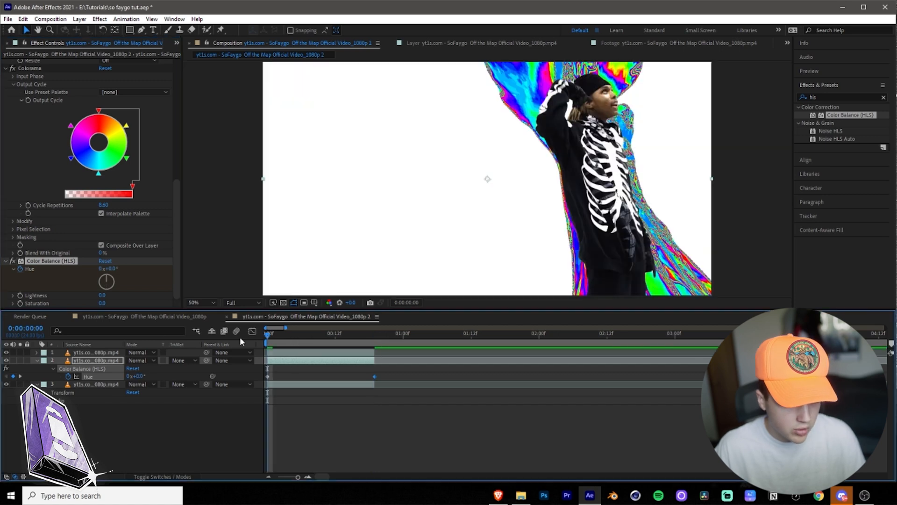
pyautogui.moveTo(257, 314)
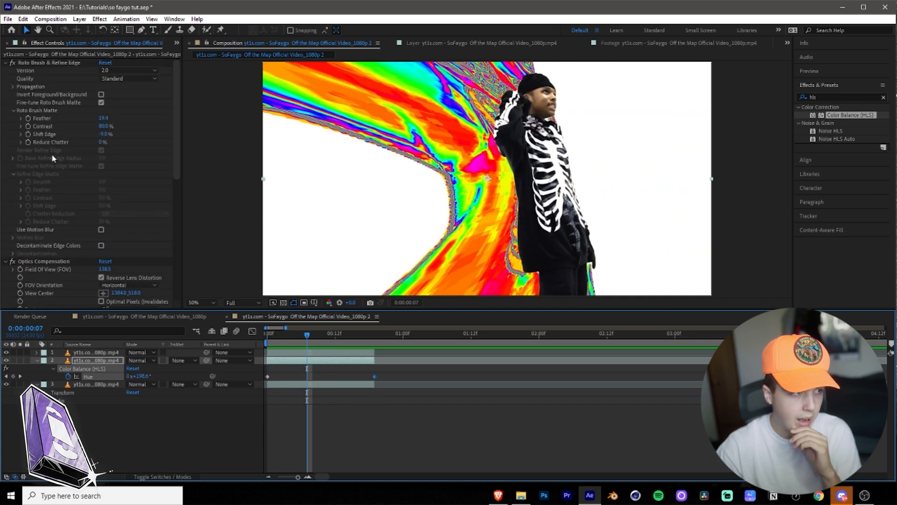
# - Keyframe Optics Compensation View Center and drag its value to shift the center
pyautogui.click(265, 333)
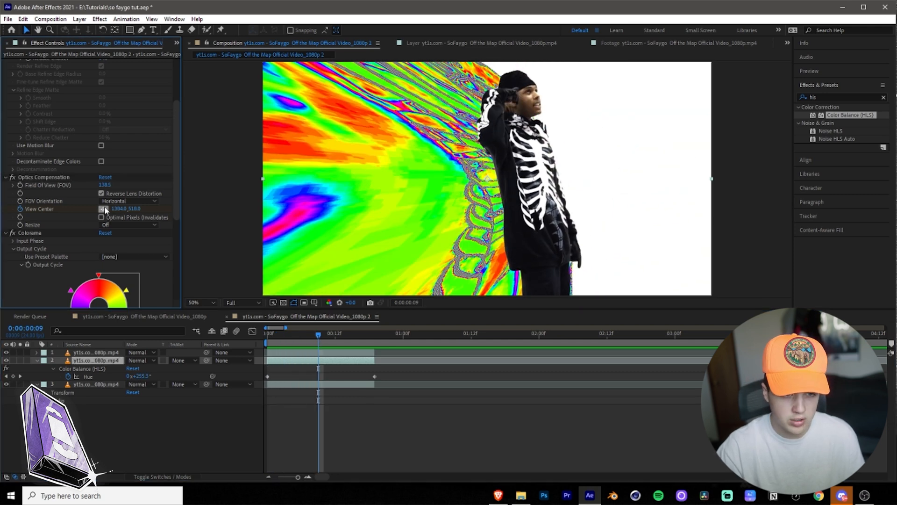
pyautogui.moveTo(125, 208); pyautogui.dragTo(122, 207)
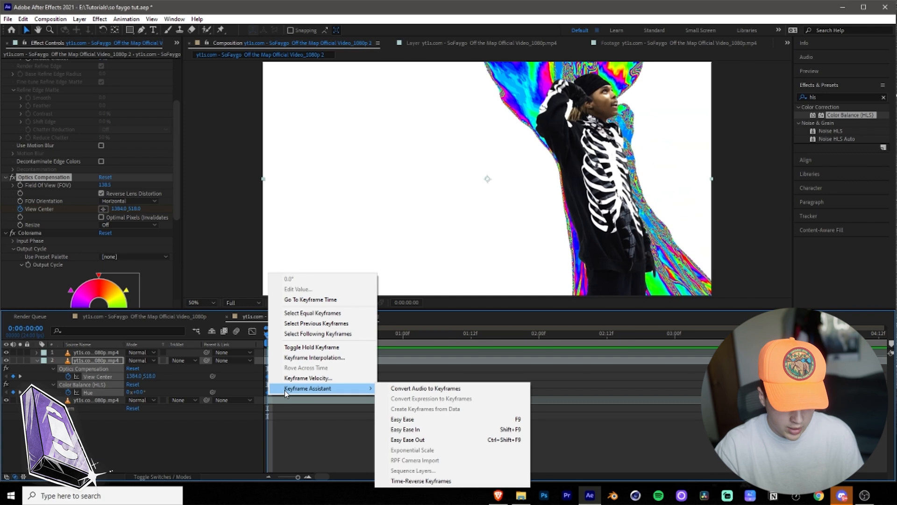
# - Apply Easy Ease to the keyframes, search 'turb' for Turbulent Displace, and return to frame 0
pyautogui.click(402, 419)
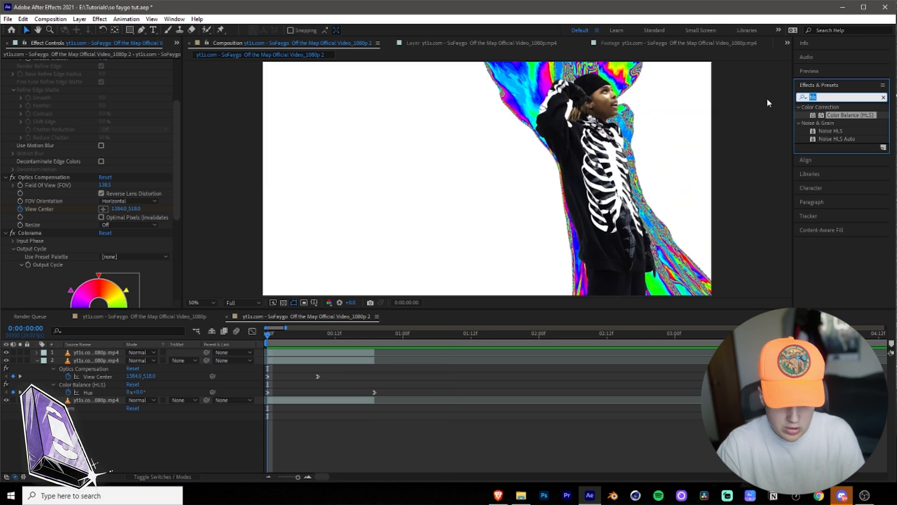
pyautogui.write('turb')
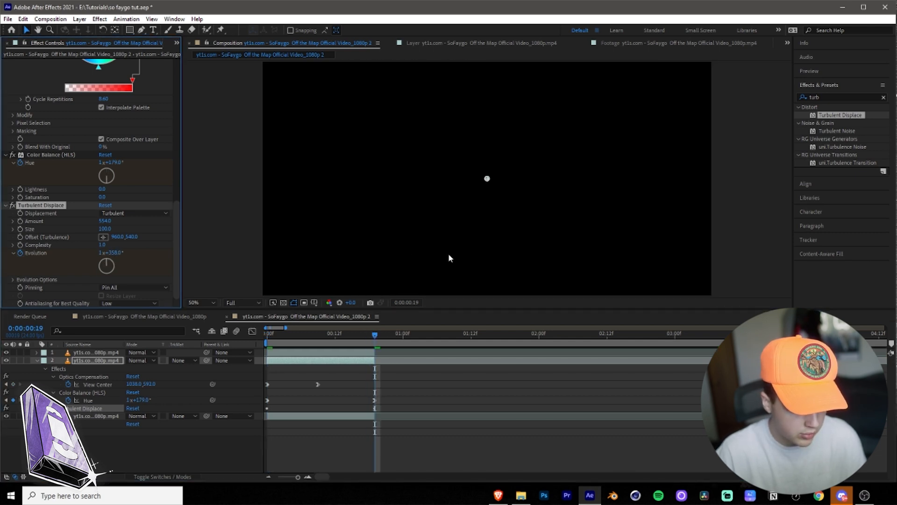
pyautogui.click(264, 333)
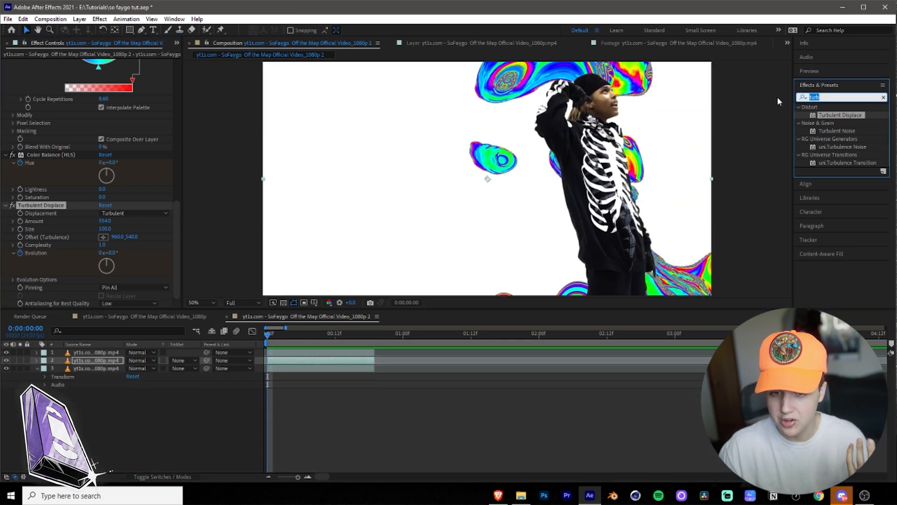
# - Add a flicker effect and Universe Heatwave with Accurate heat blur and adjusted Flow Direction
pyautogui.write('flicker')
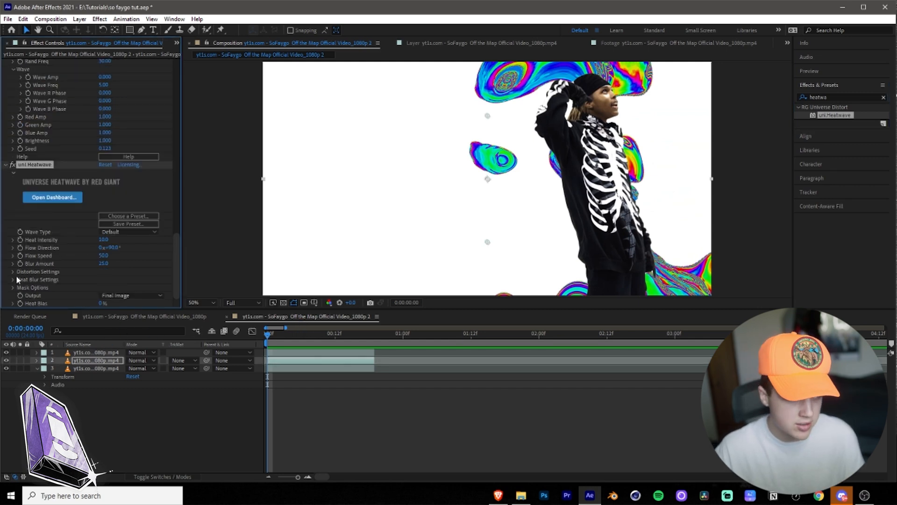
pyautogui.moveTo(87, 279)
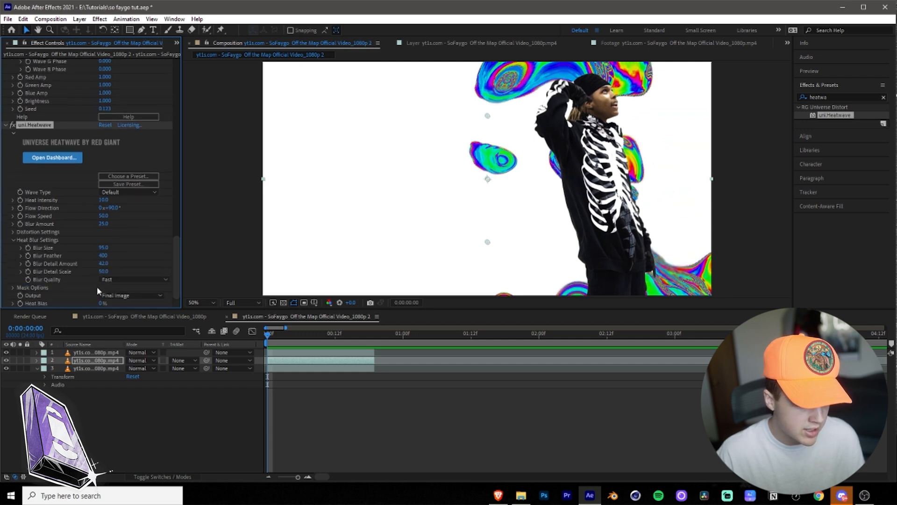
pyautogui.click(134, 280)
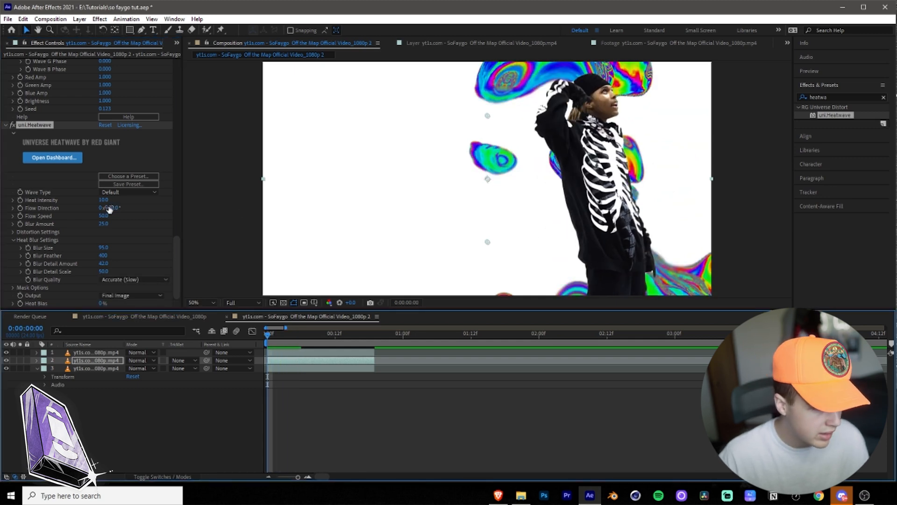
pyautogui.moveTo(104, 200); pyautogui.dragTo(86, 200)
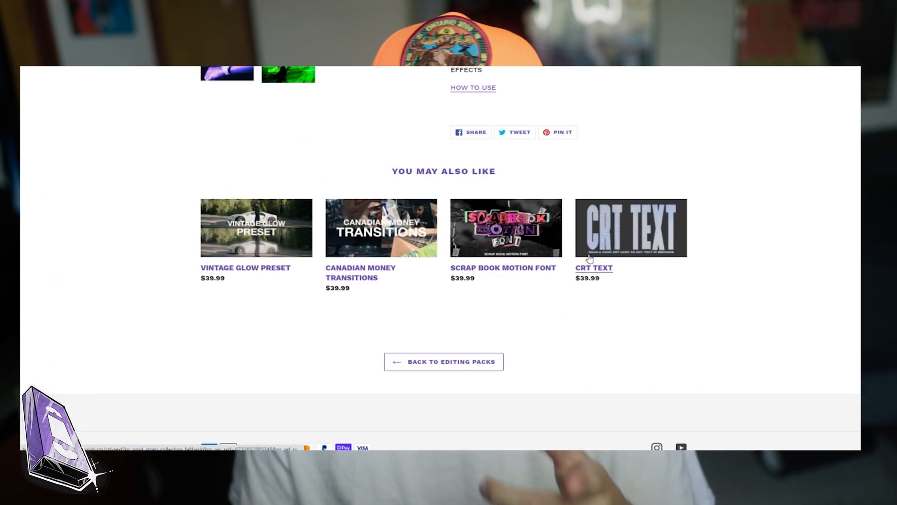
# - Scroll the Tiny Tapes product page toward its You May Also Like section
pyautogui.scroll(3)
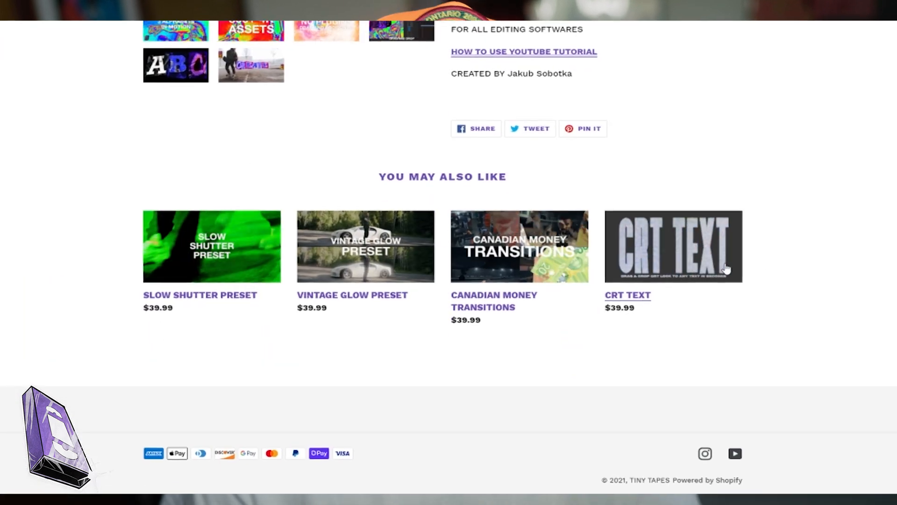